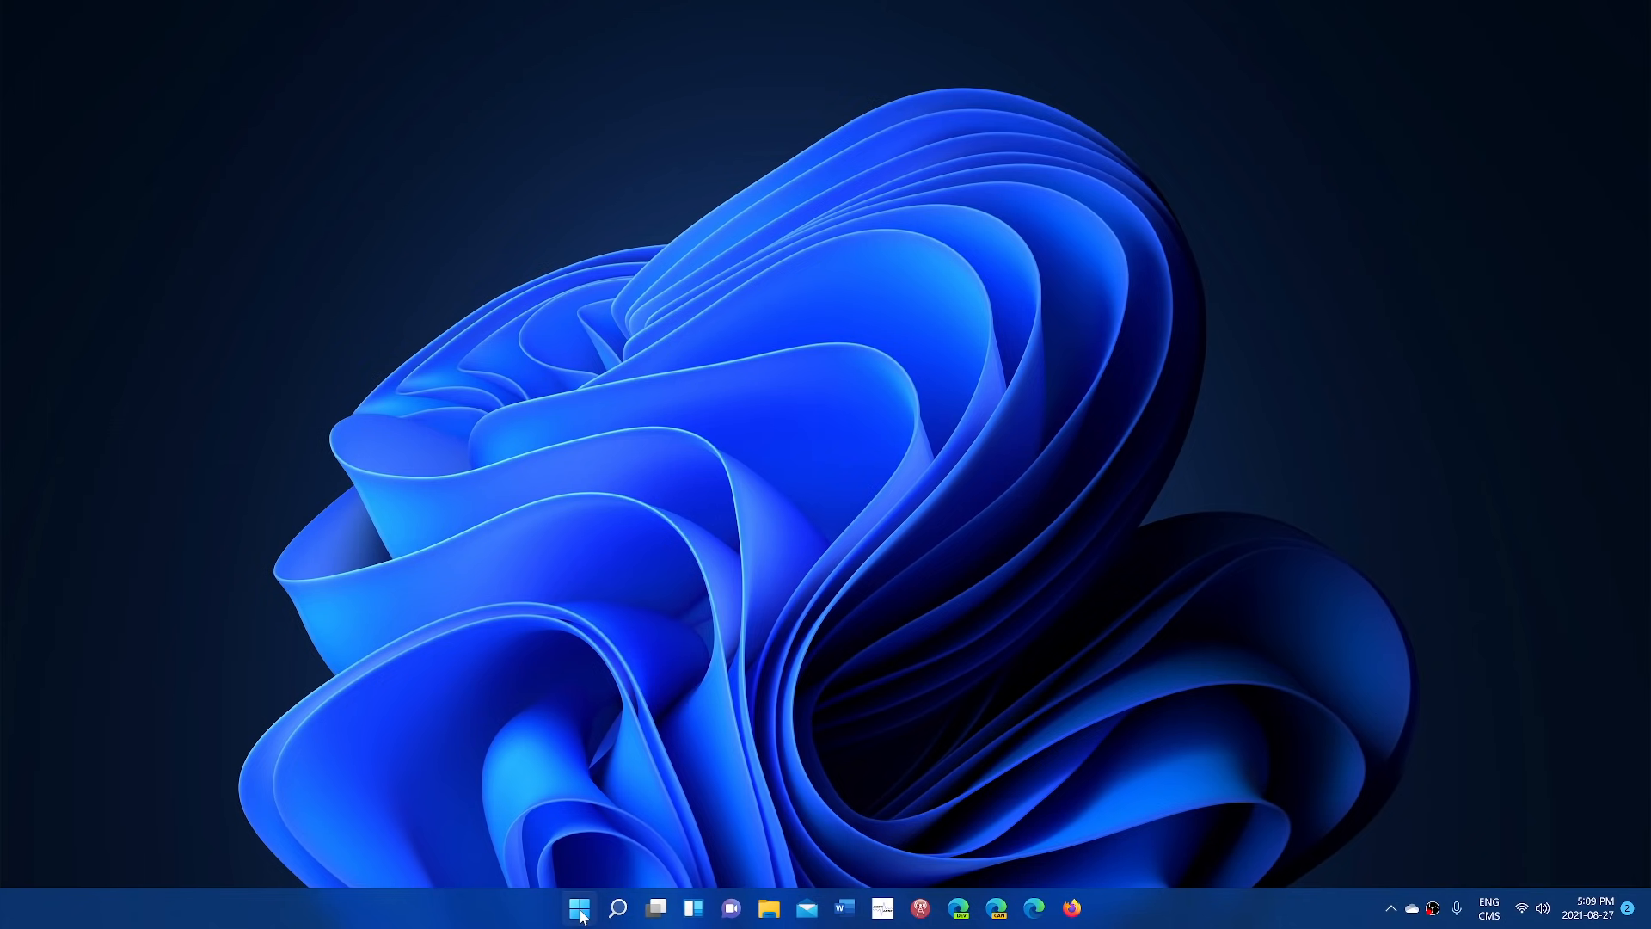
Step: Bring up the Start menu showing pinned apps and recommended recent files
{"action": "left_click", "coordinate": [577, 908]}
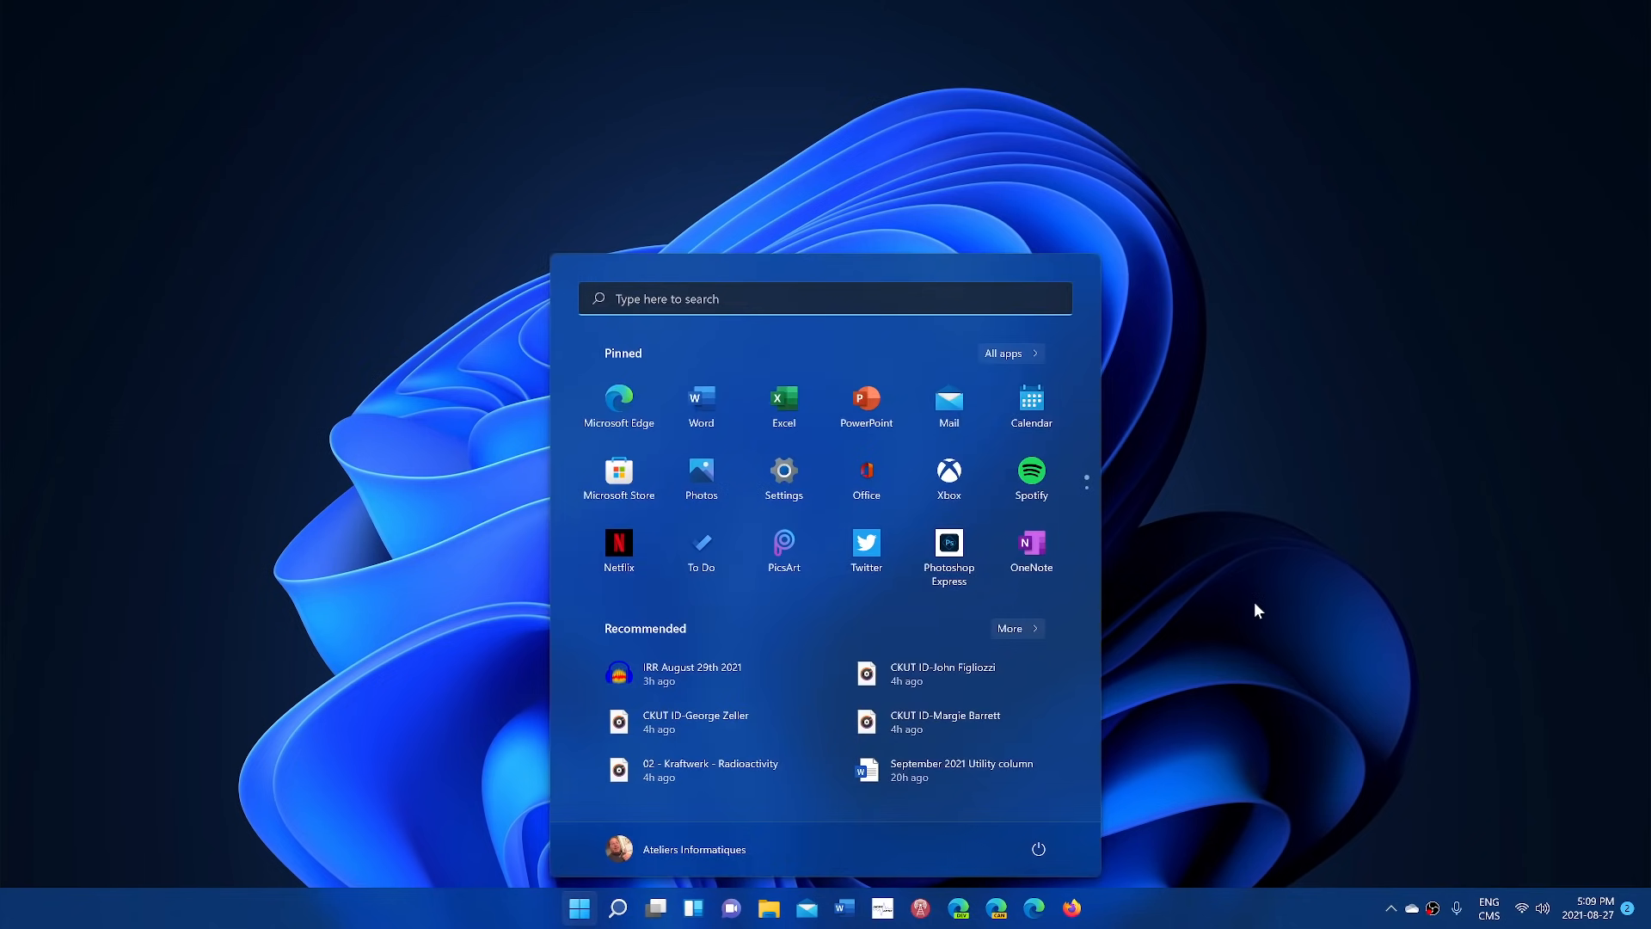